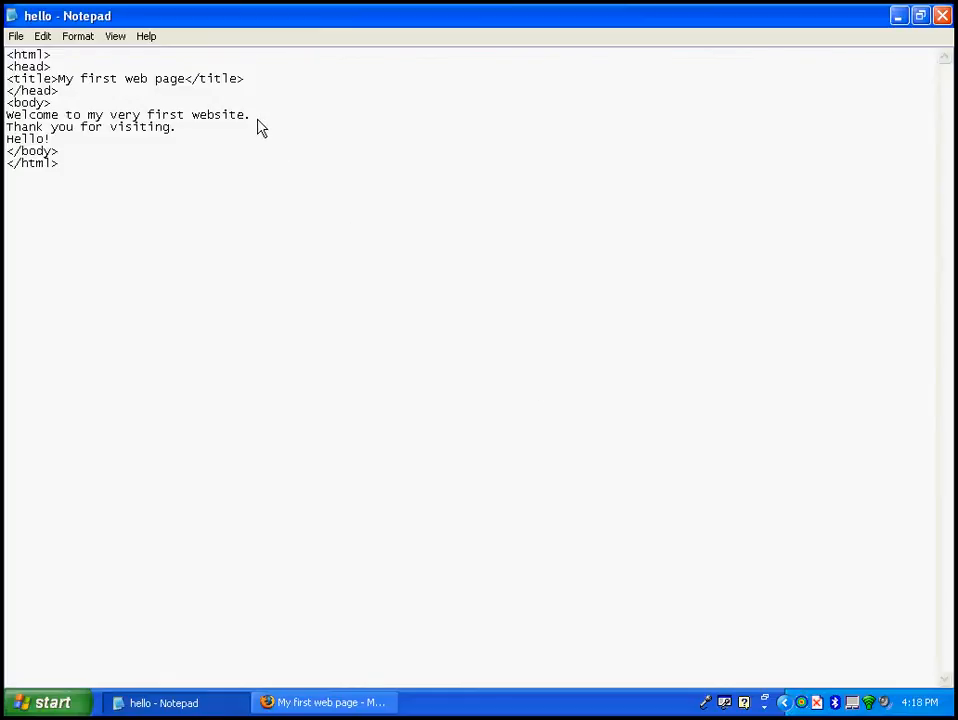
pyautogui.moveTo(317, 128)
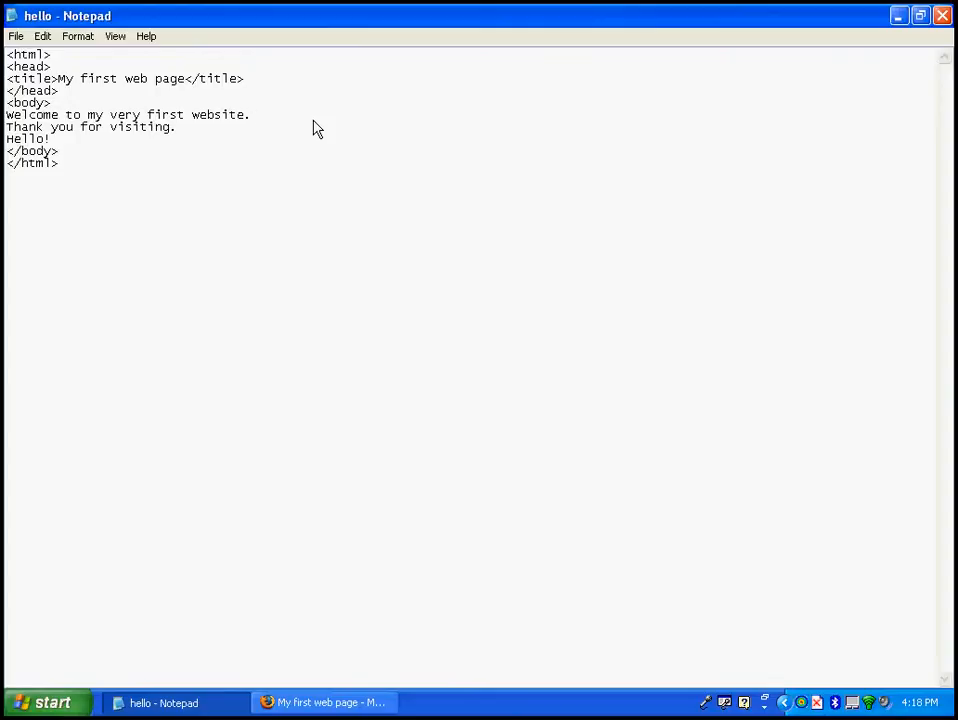
# Step: Insert <br><br> after the welcome sentence, save hello.html, and view it in Firefox
pyautogui.write('<br')
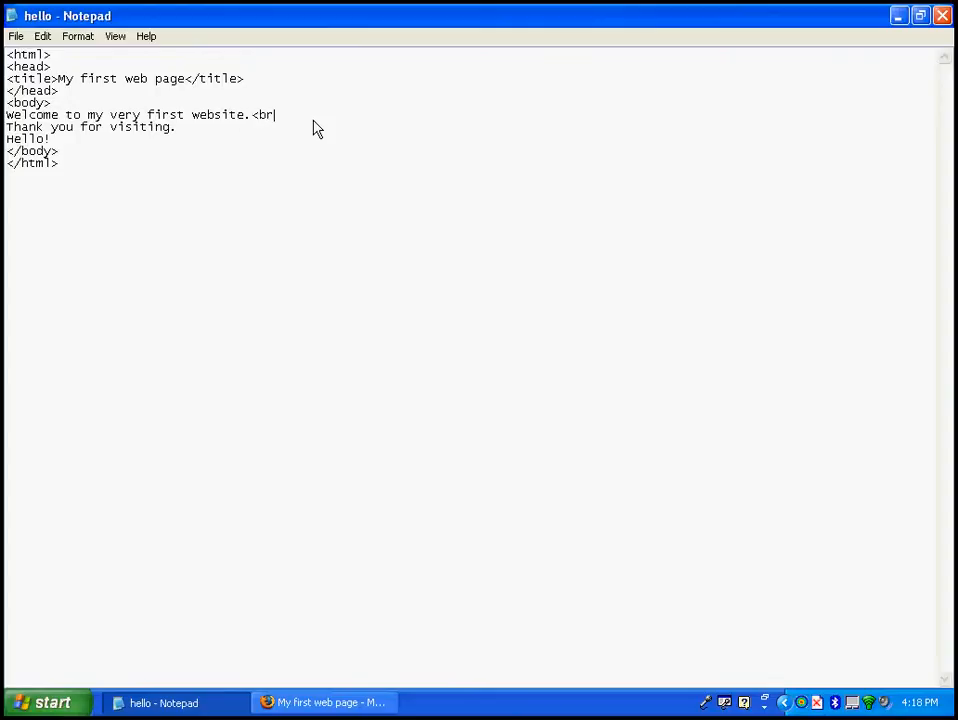
pyautogui.write('>')
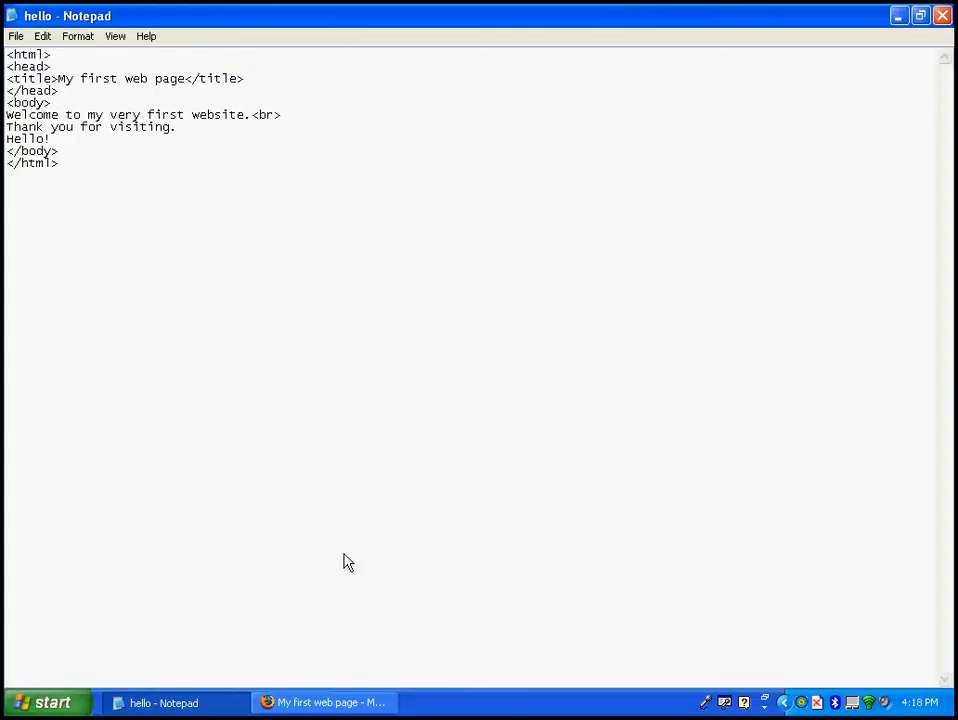
pyautogui.click(322, 702)
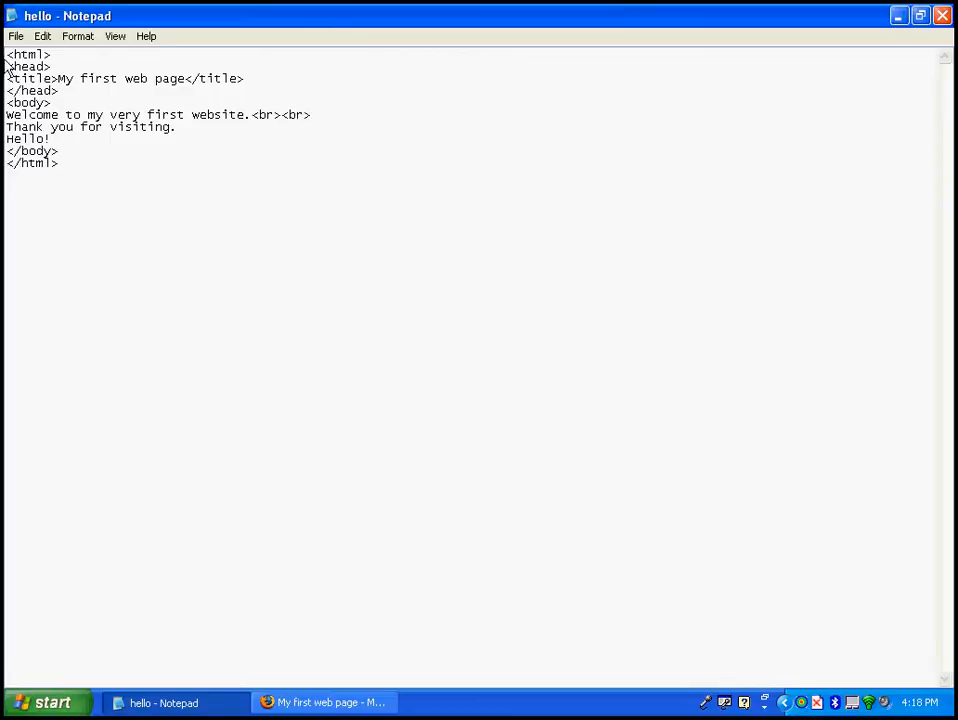
pyautogui.click(320, 702)
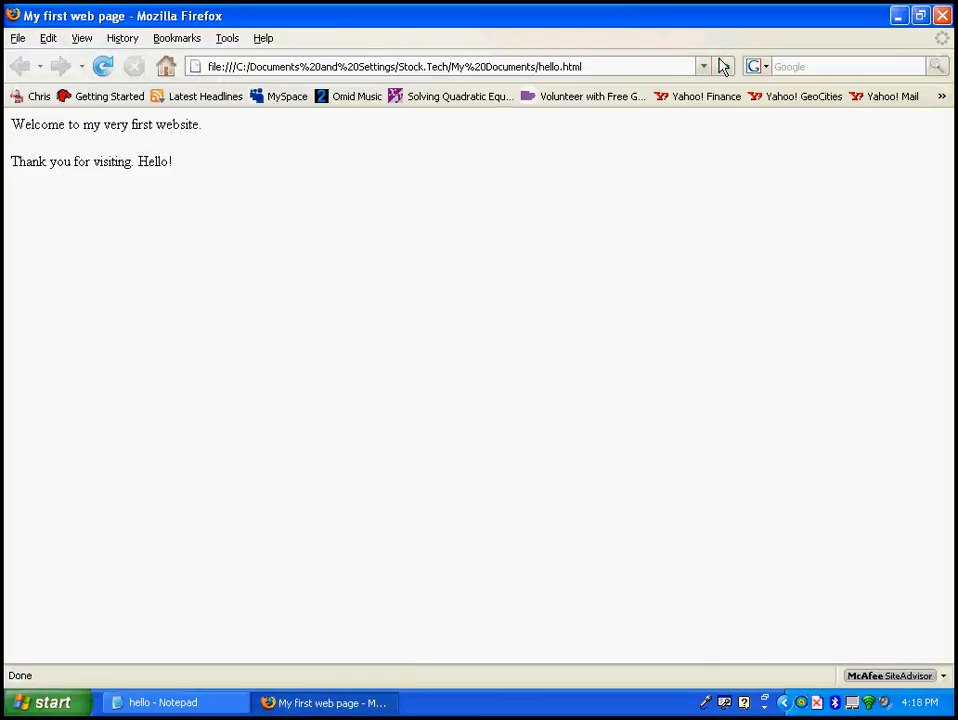
pyautogui.moveTo(435, 262)
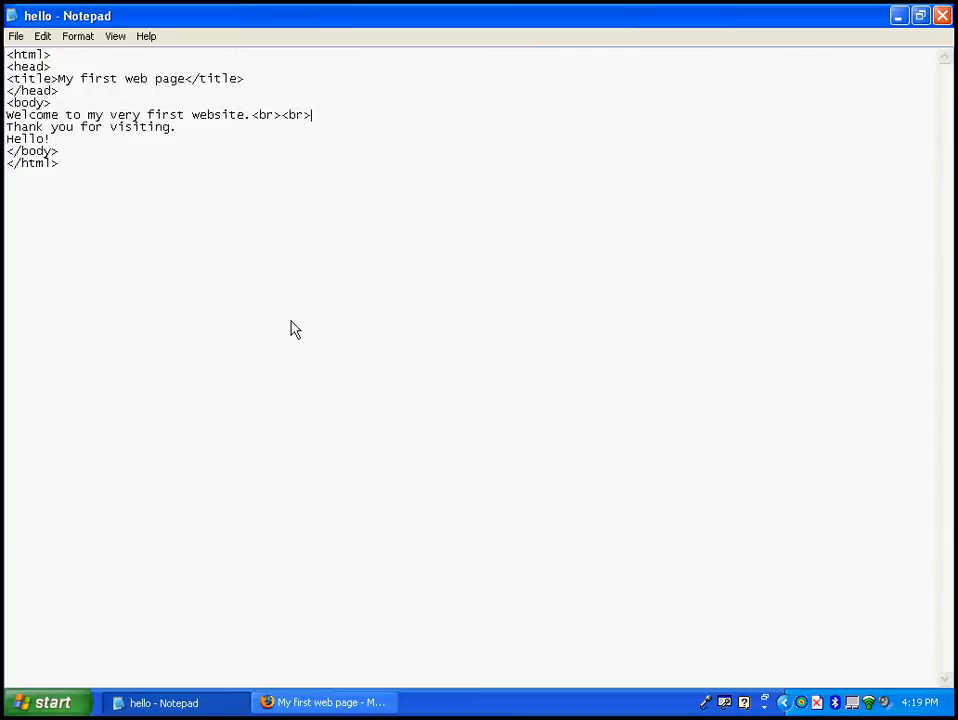
pyautogui.moveTo(323, 150)
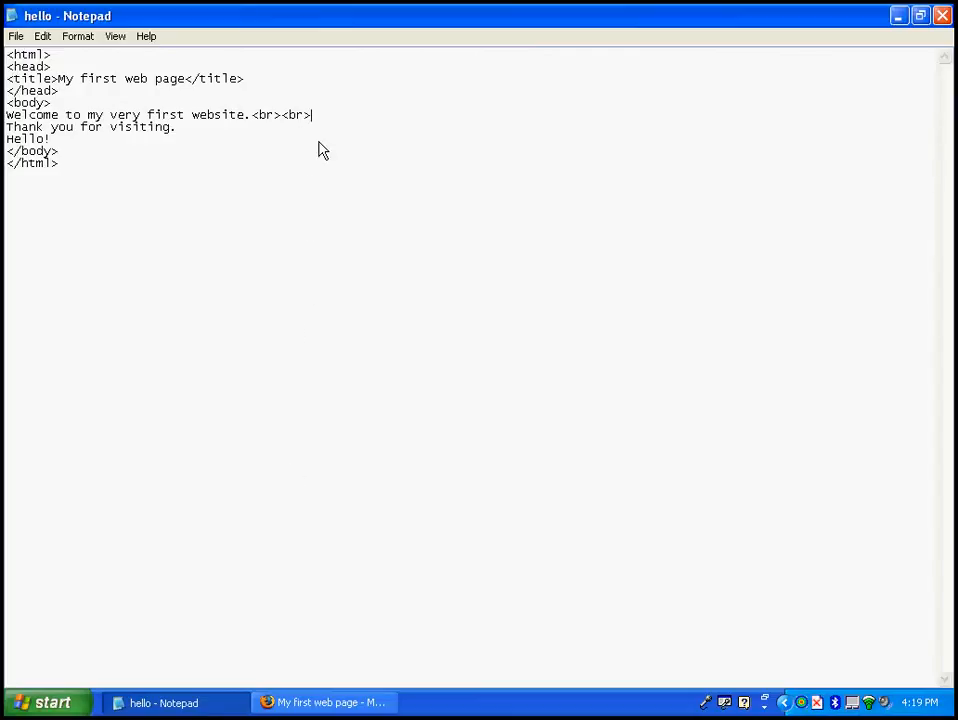
pyautogui.moveTo(313, 120)
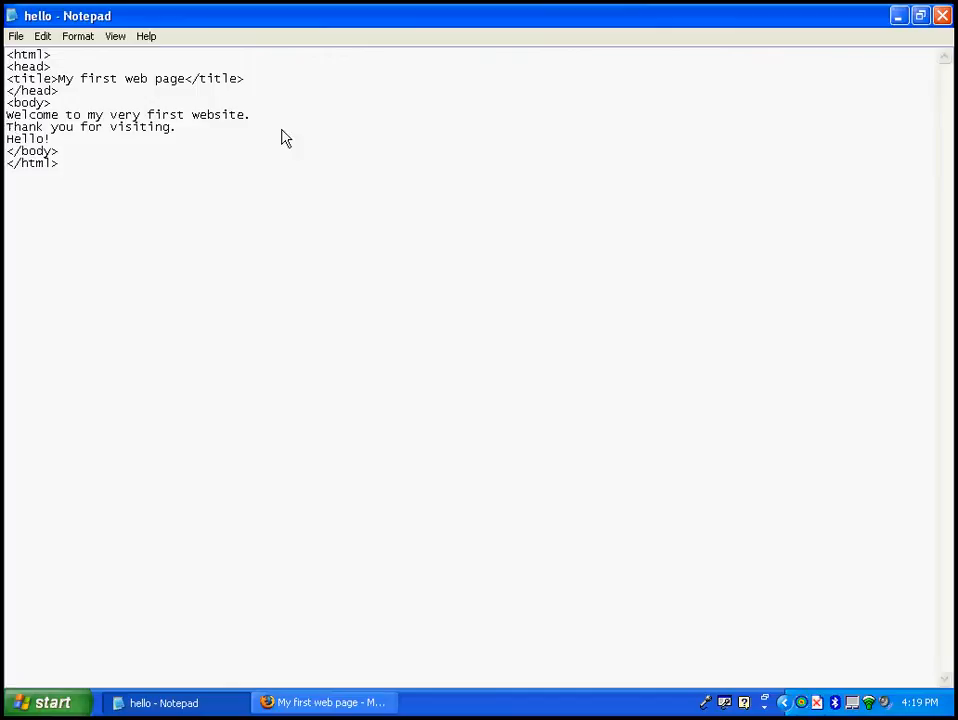
# Step: Wrap the first two sentences and Hello! in separate <p> paragraph tags
pyautogui.write('<p>')
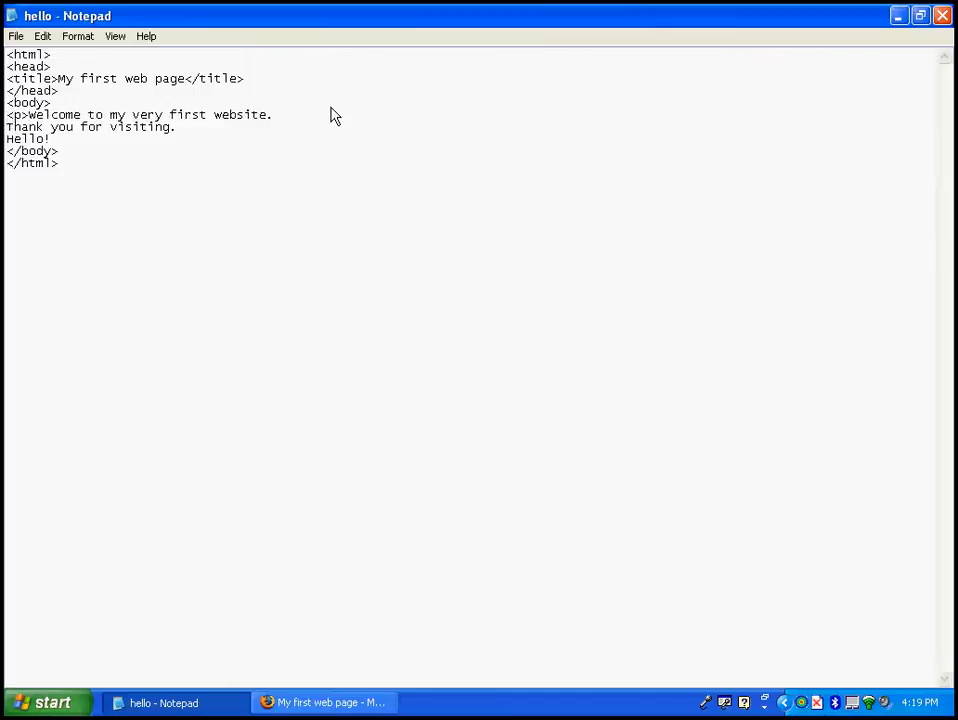
pyautogui.moveTo(205, 135)
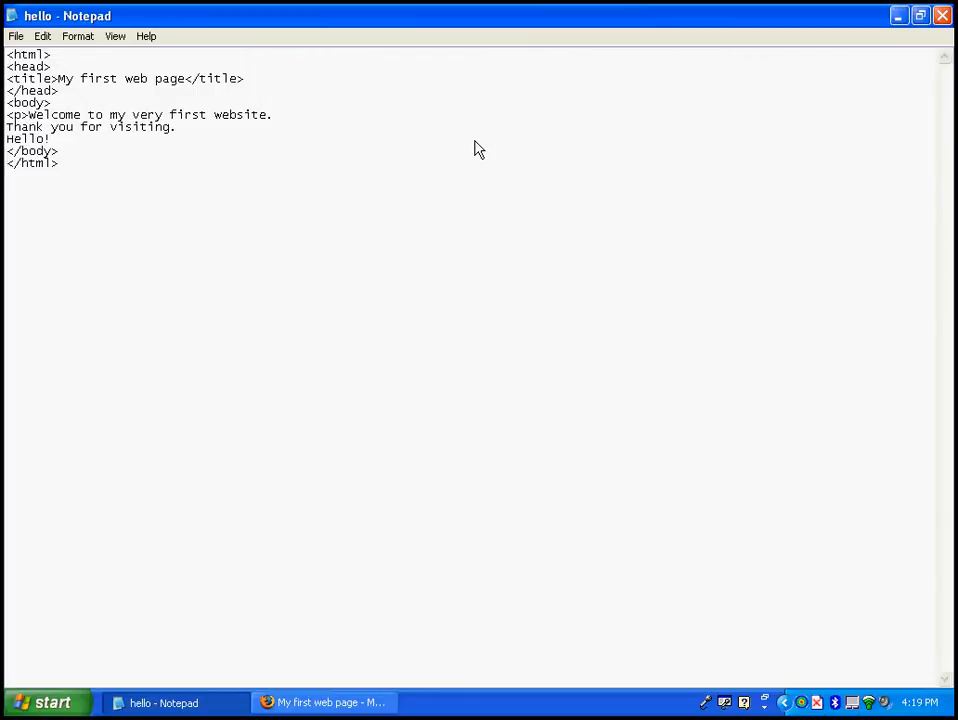
pyautogui.write('</p>')
pyautogui.write('<p>')
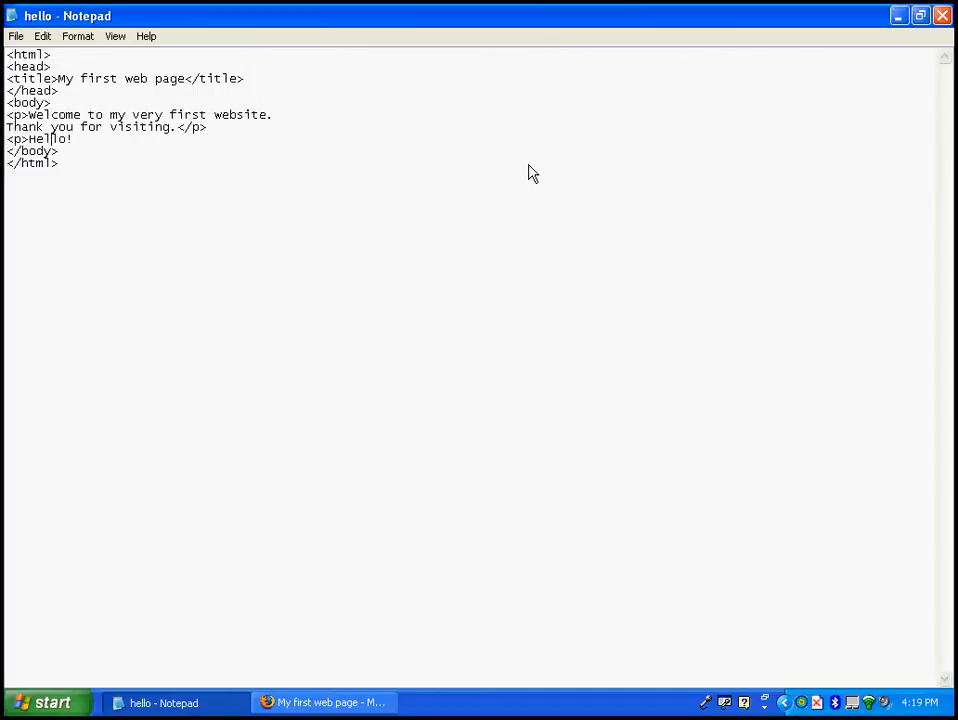
pyautogui.write('</p>')
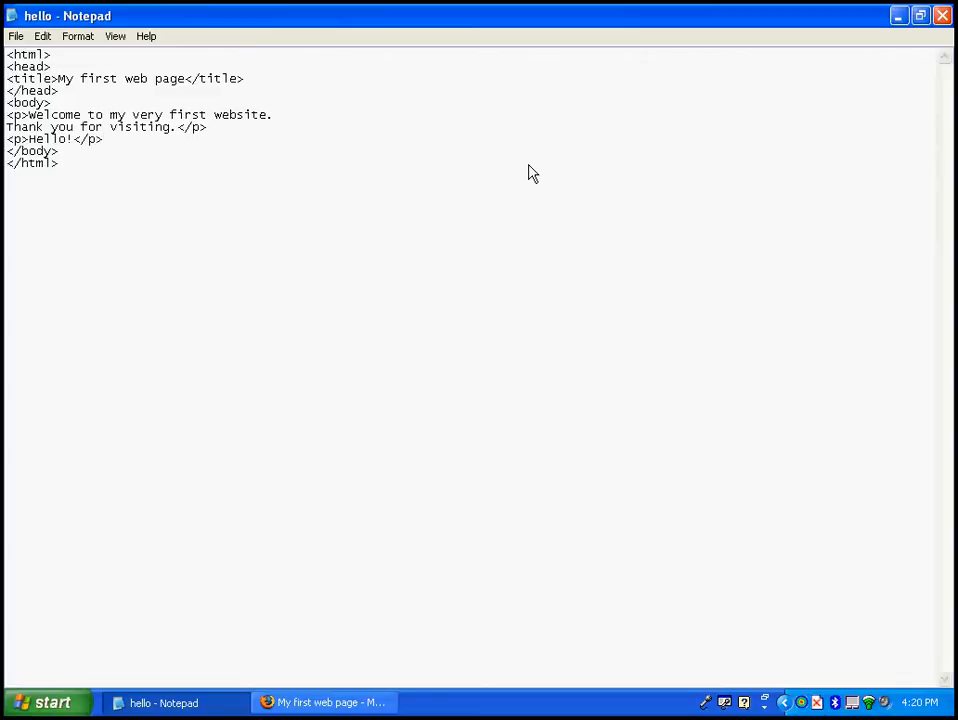
# Step: Reload hello.html in Firefox to check the paragraphs, then return to Notepad
pyautogui.click(15, 36)
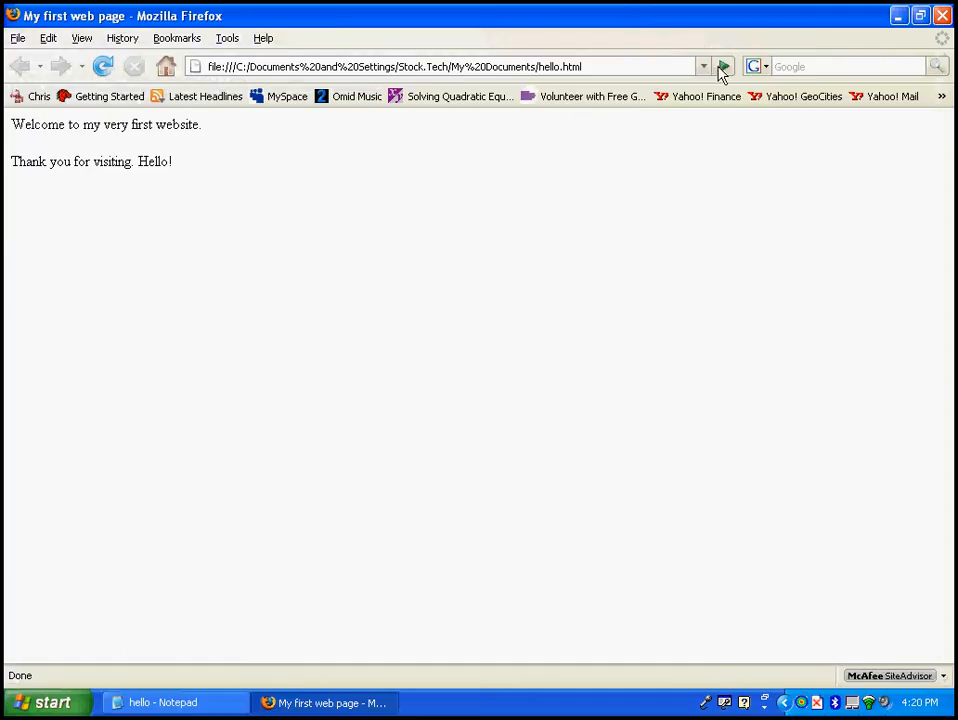
pyautogui.click(723, 66)
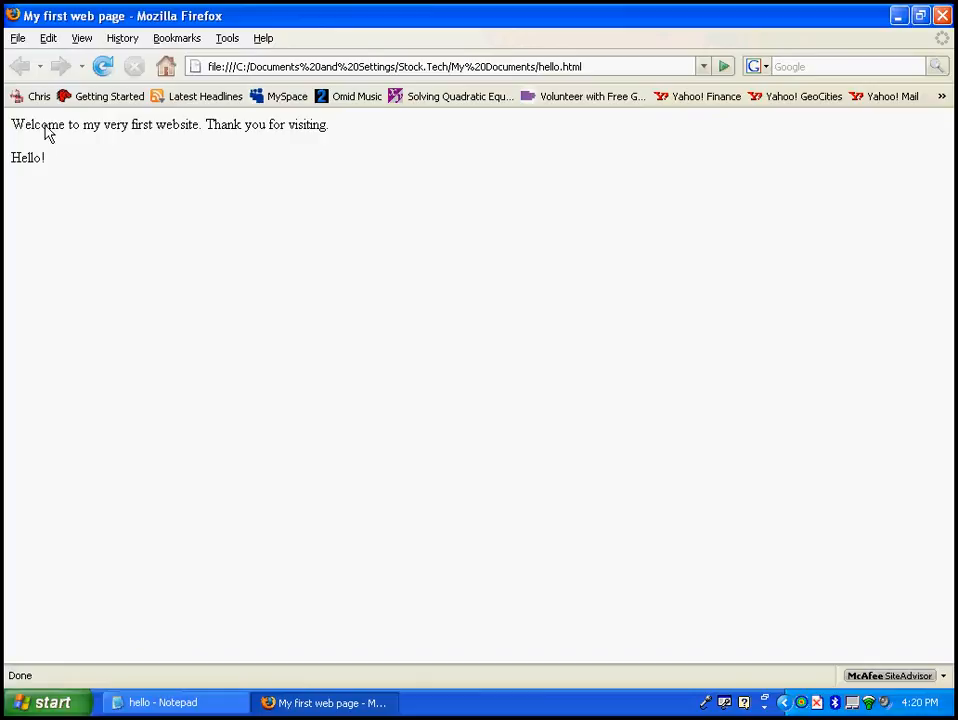
pyautogui.moveTo(35, 150)
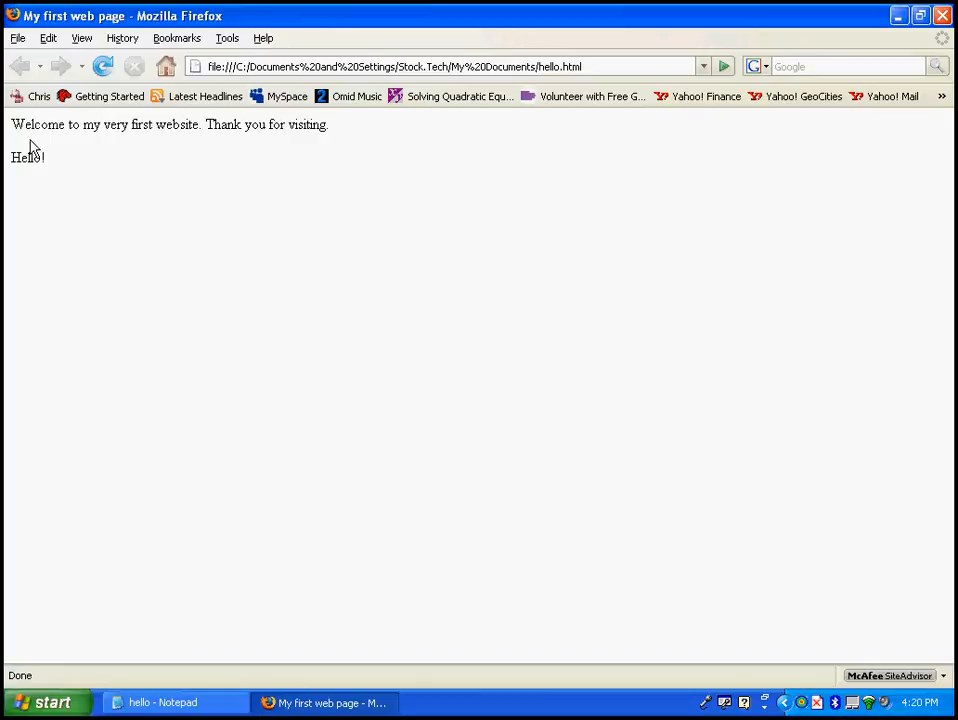
pyautogui.moveTo(68, 146)
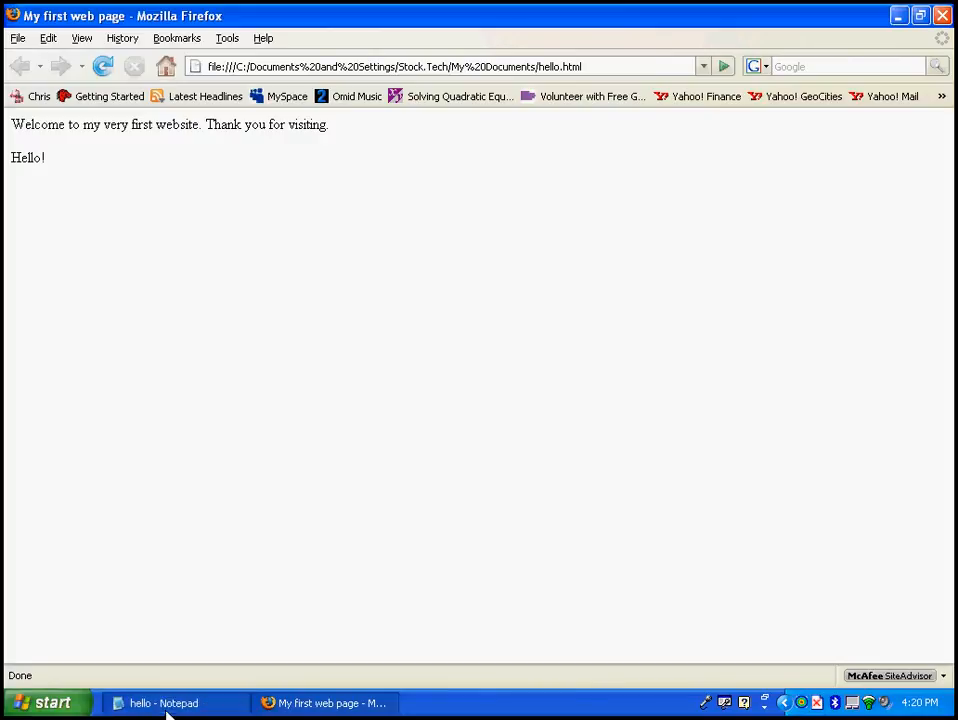
pyautogui.click(163, 703)
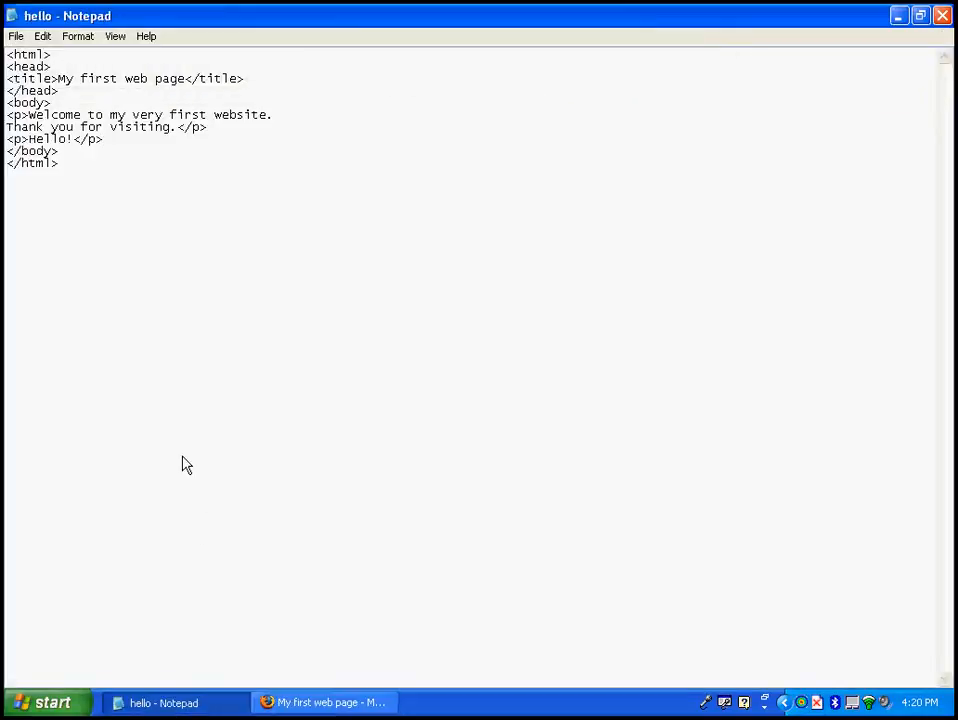
pyautogui.moveTo(79, 195)
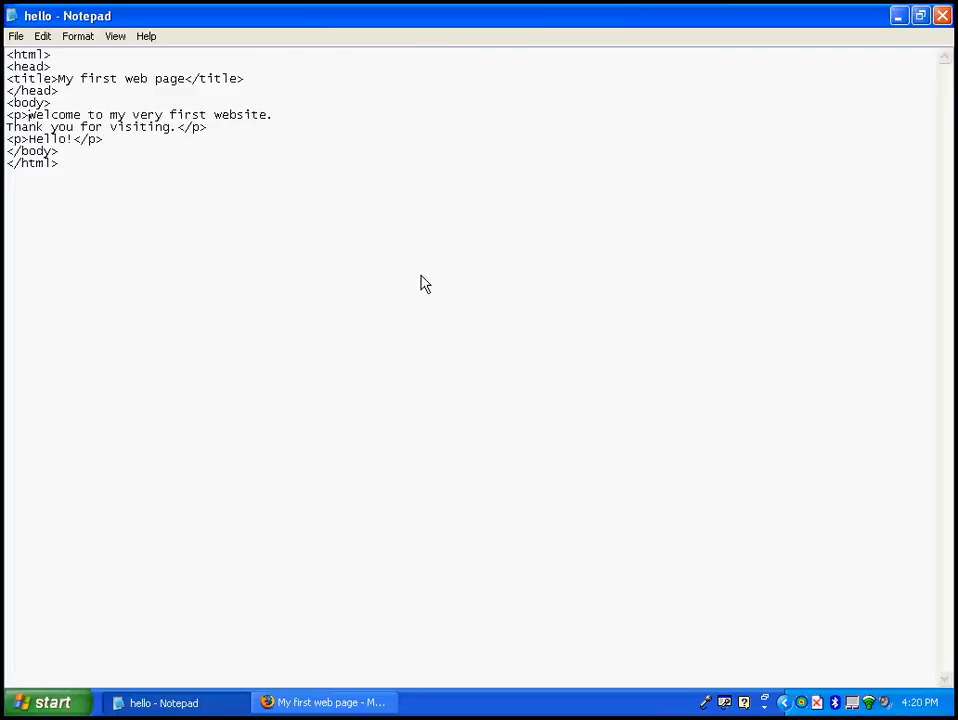
# Step: Wrap 'Welcome' in <b></b> tags and confirm it appears bold in Firefox
pyautogui.write('<b>')
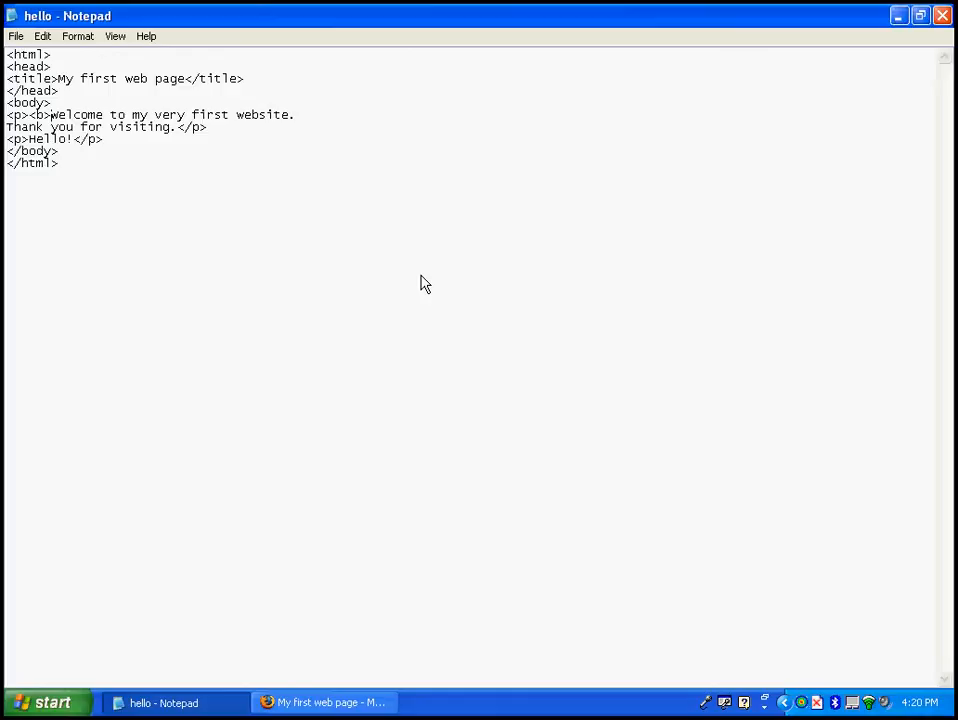
pyautogui.click(105, 114)
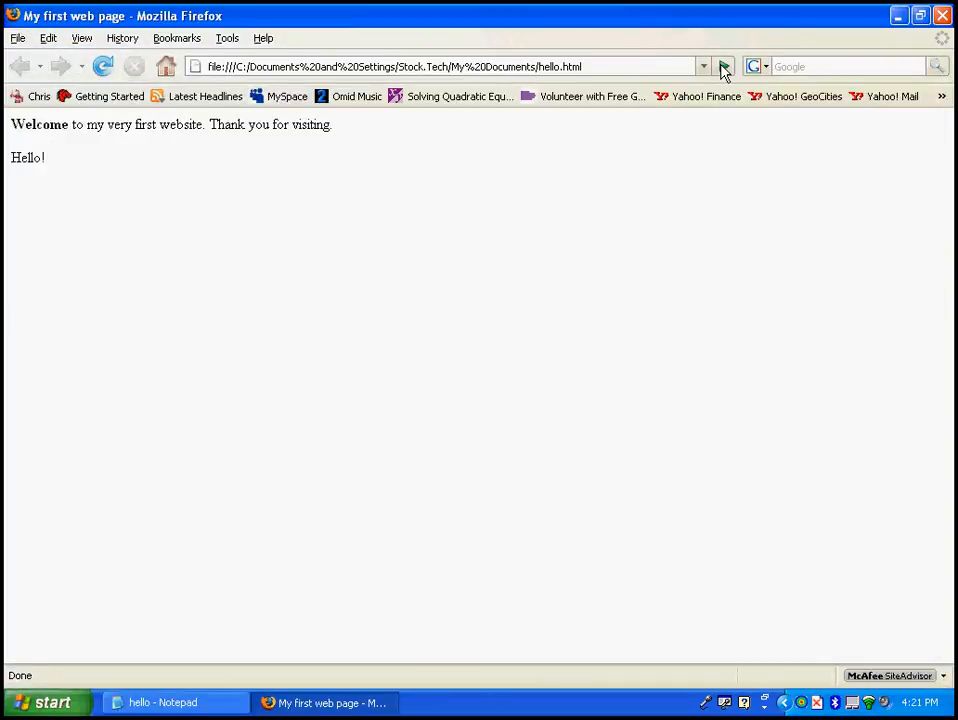
pyautogui.doubleClick(36, 124)
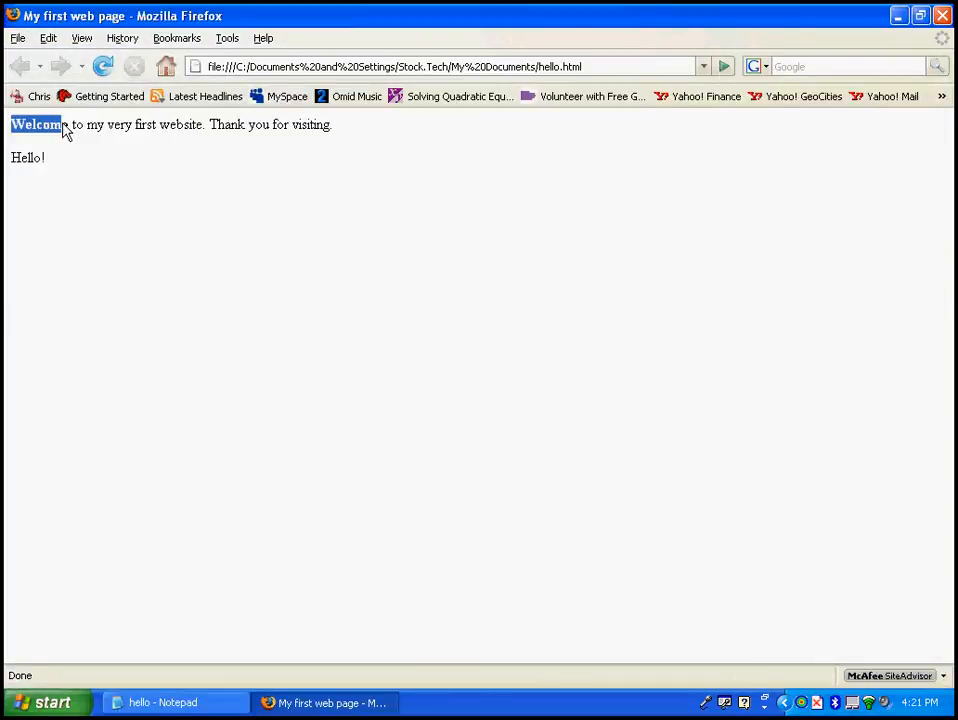
pyautogui.click(75, 165)
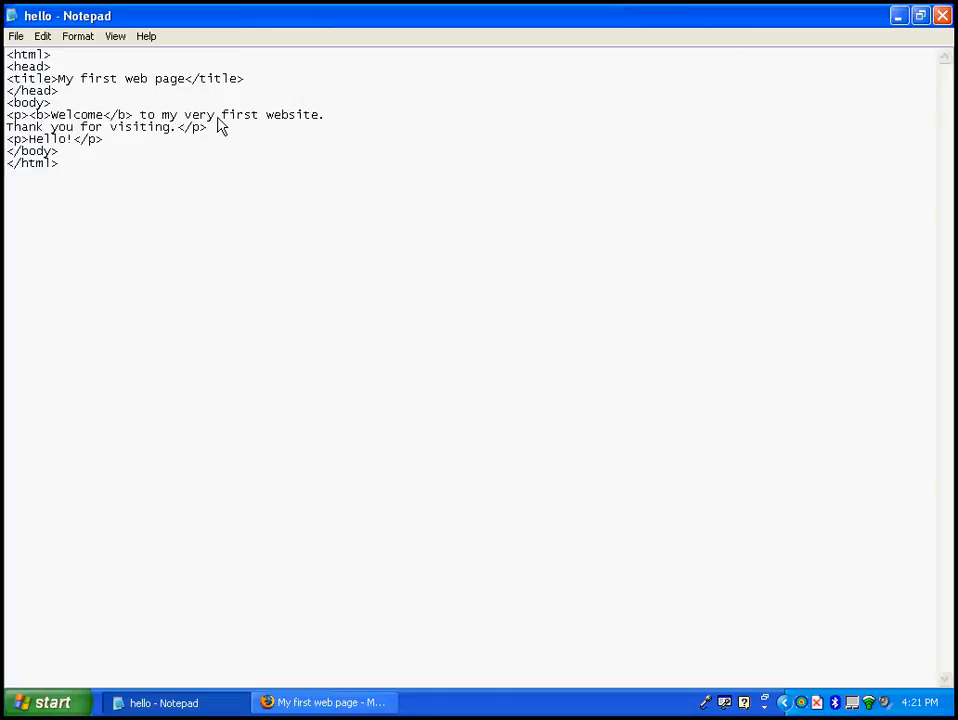
pyautogui.moveTo(272, 123)
pyautogui.write('<')
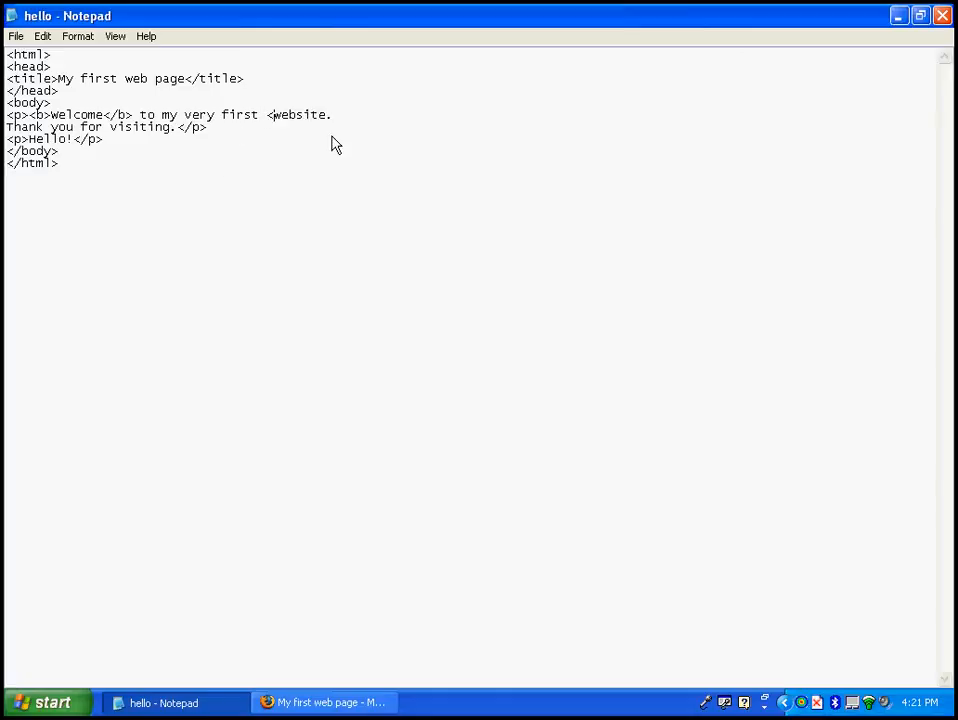
# Step: Wrap 'website' in <i></i> tags and save for the browser view
pyautogui.write('i')
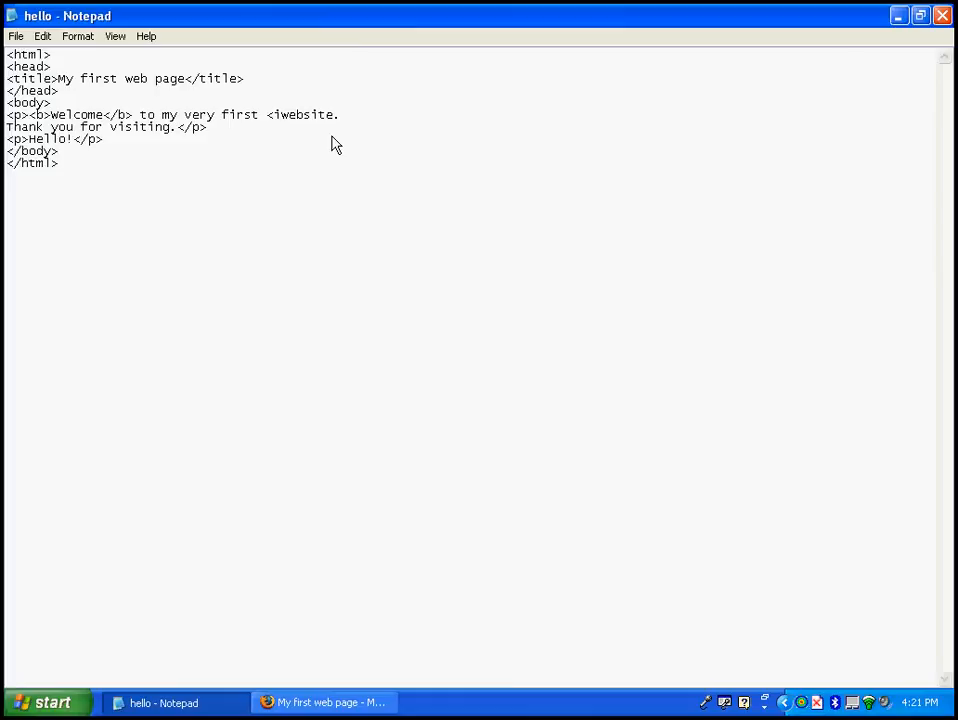
pyautogui.write('>')
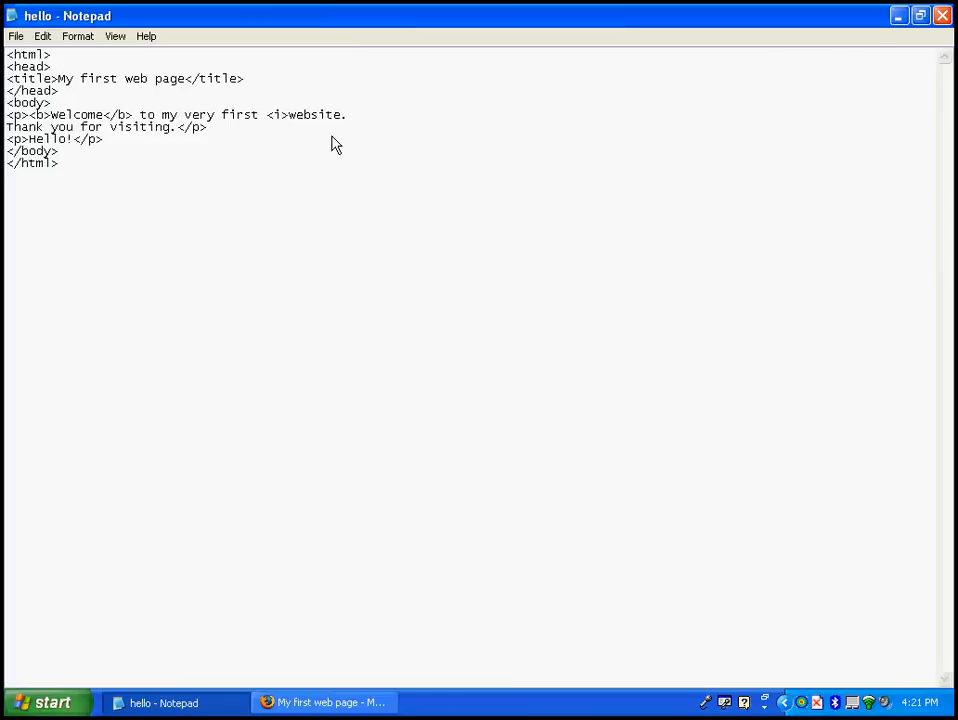
pyautogui.write('</i>')
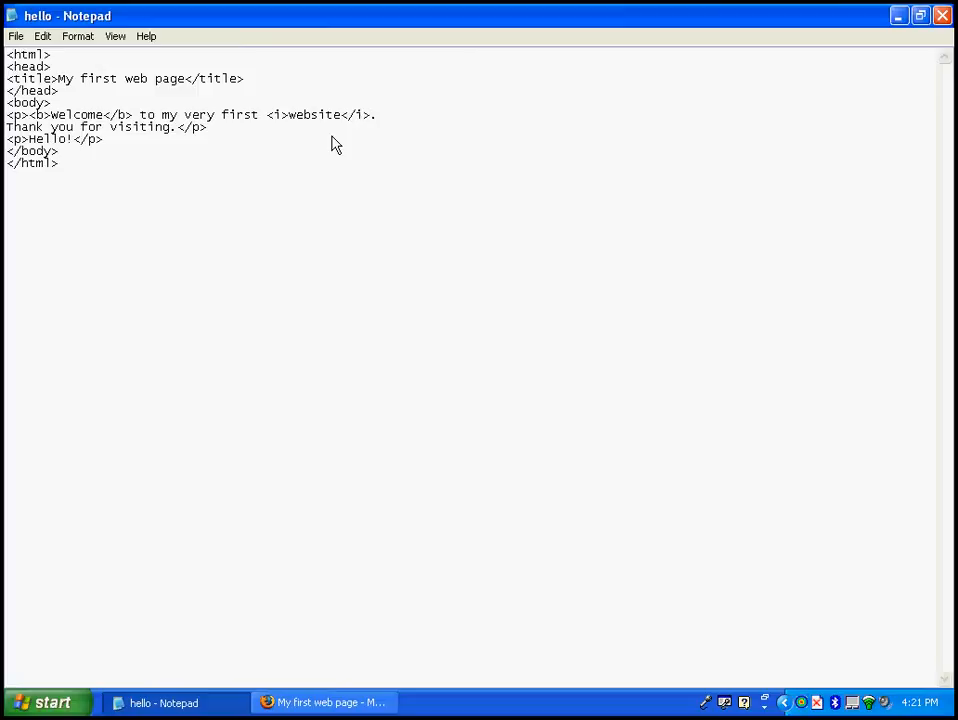
pyautogui.moveTo(232, 127)
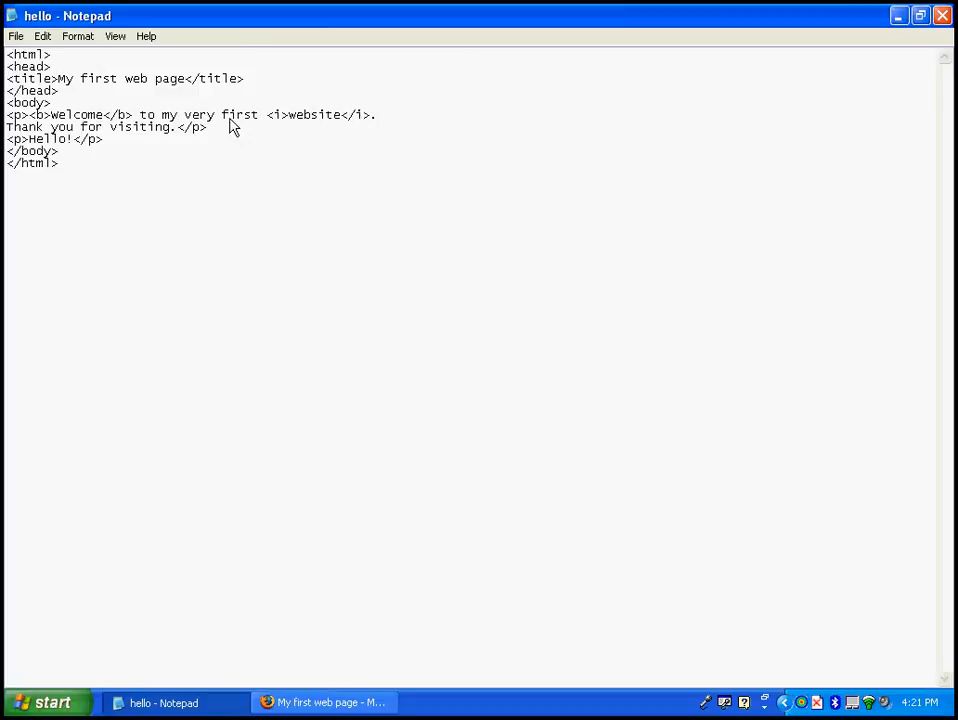
pyautogui.moveTo(280, 125)
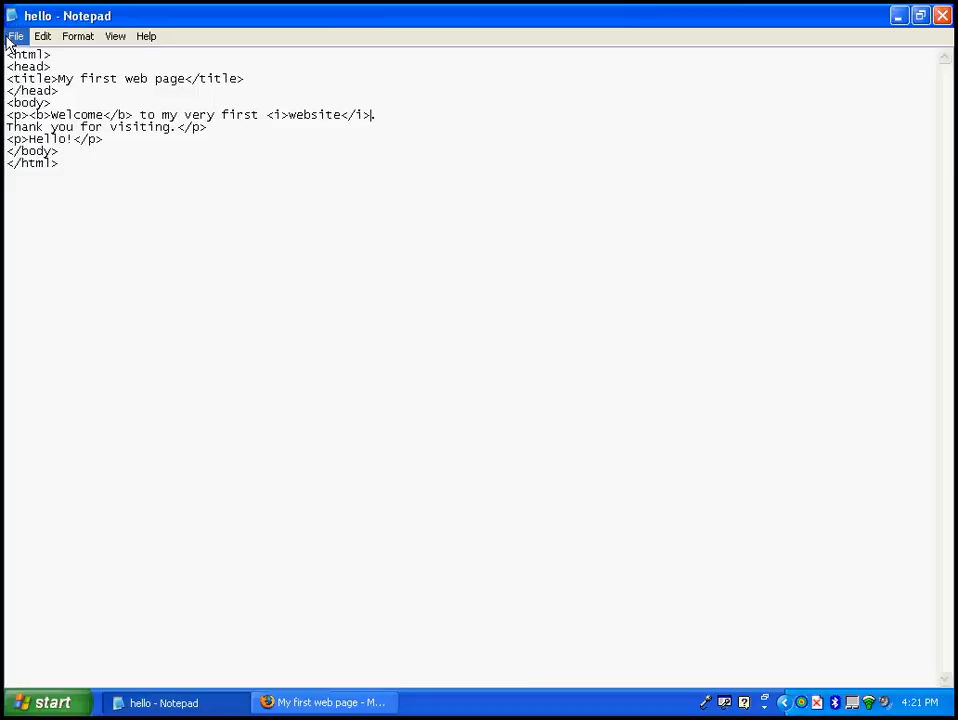
pyautogui.click(15, 36)
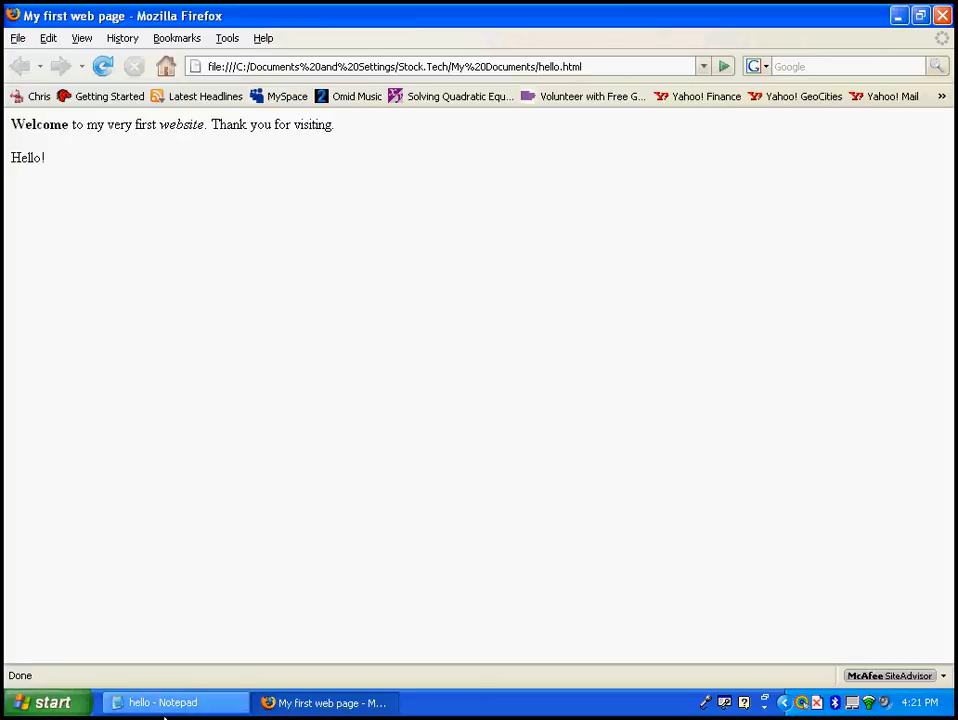
# Step: Wrap Hello! in <u></u> tags and save hello.html
pyautogui.click(165, 702)
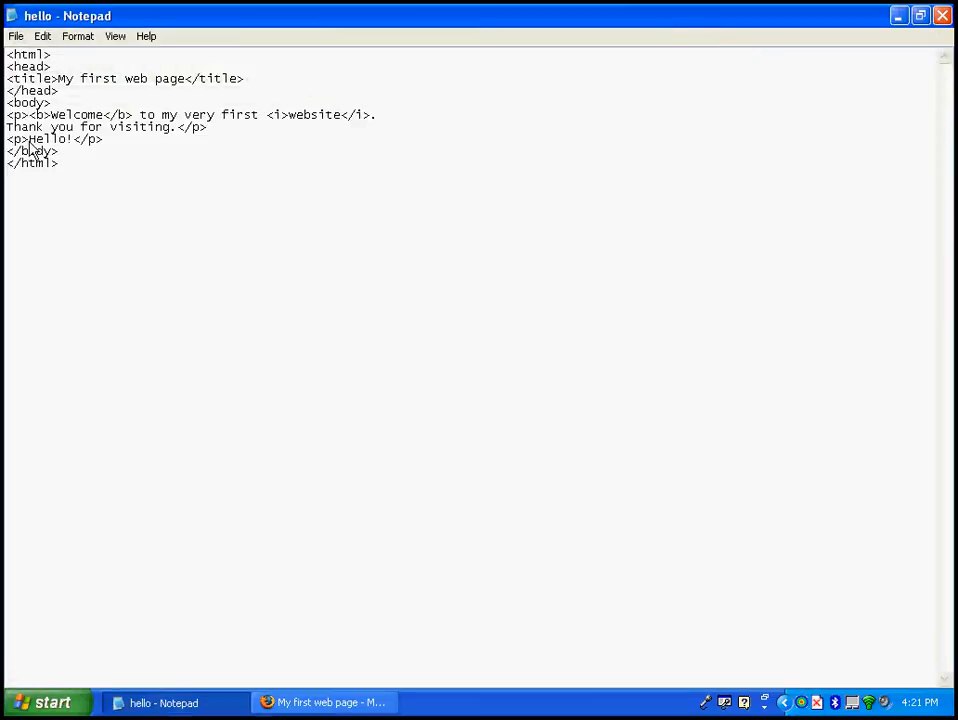
pyautogui.moveTo(232, 187)
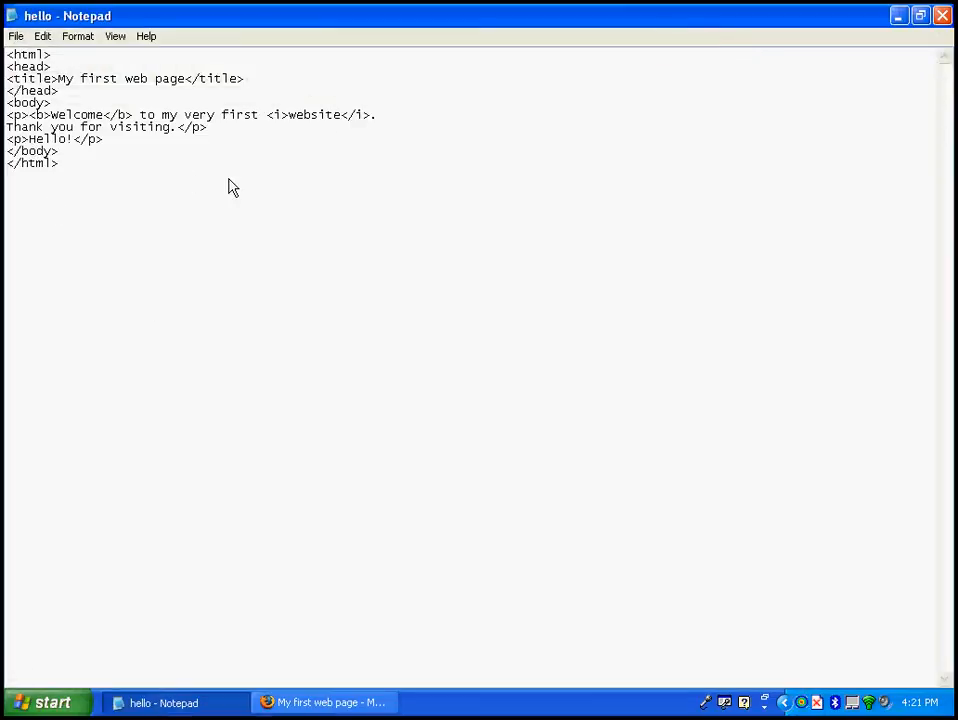
pyautogui.write('<u>')
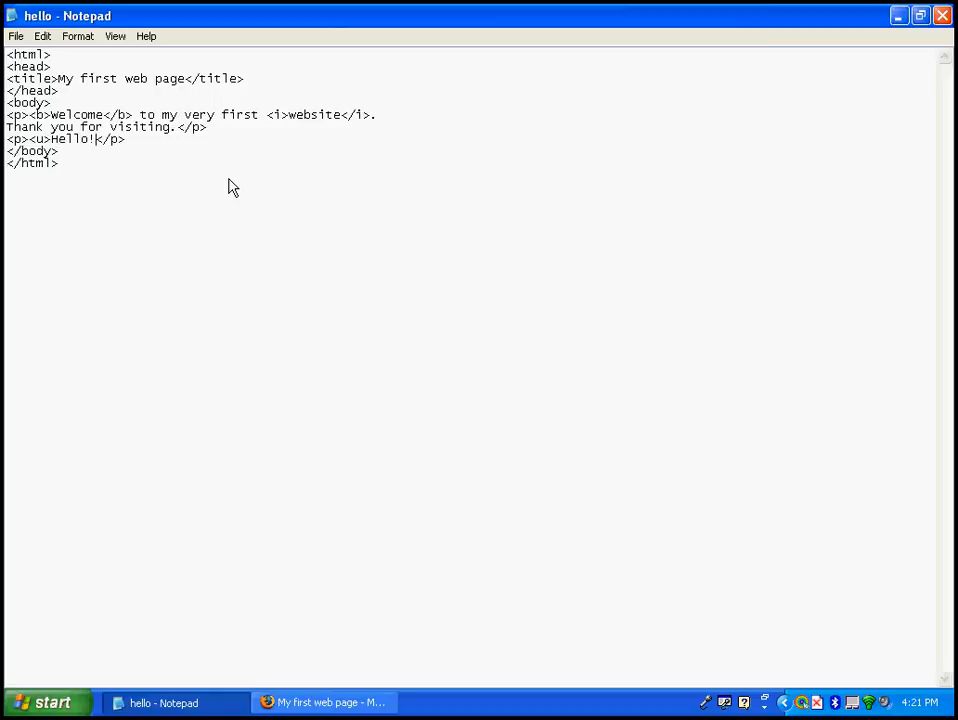
pyautogui.write('</u></')
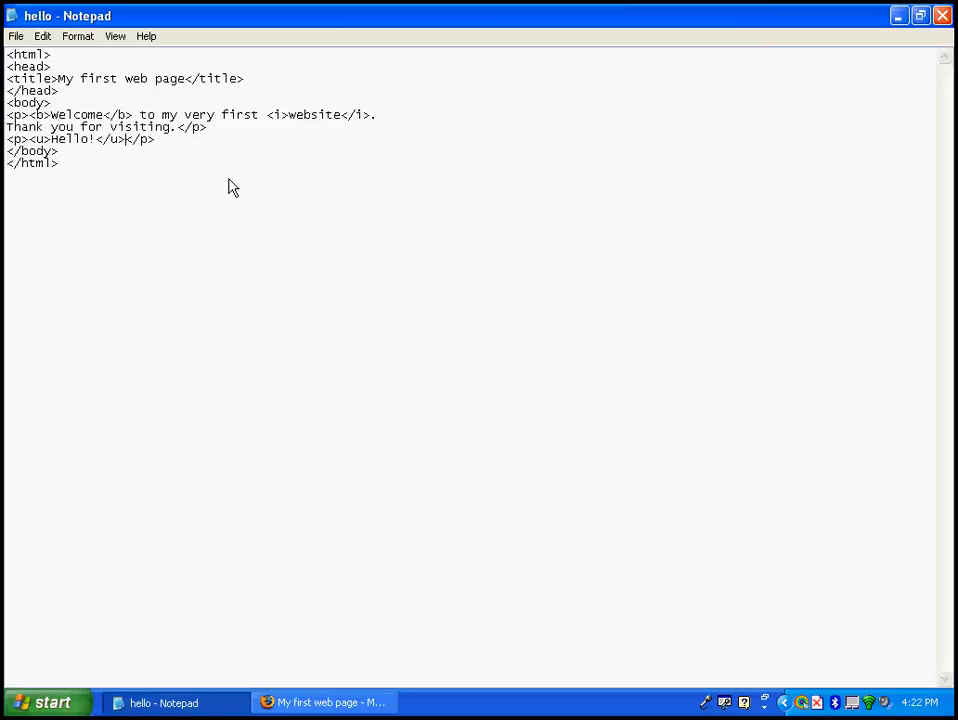
pyautogui.click(15, 36)
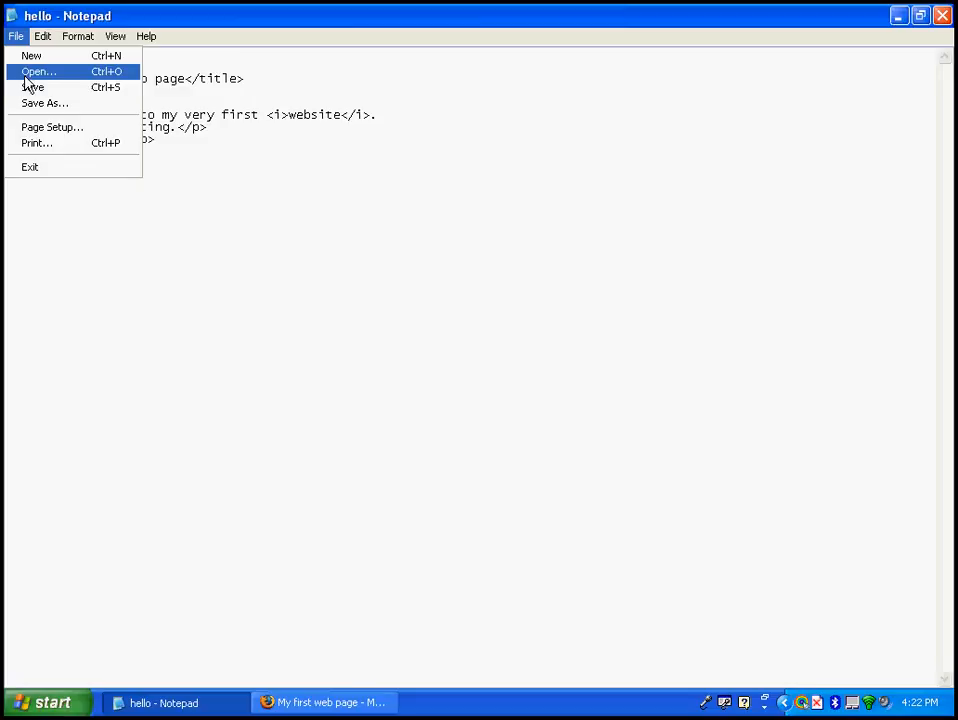
pyautogui.click(322, 702)
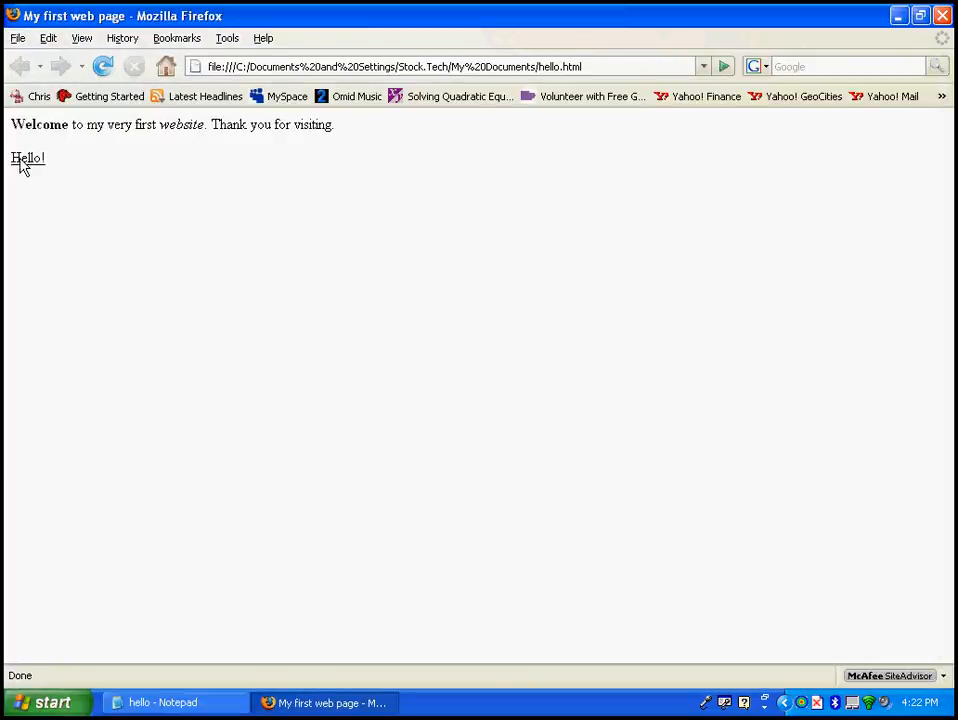
pyautogui.moveTo(80, 230)
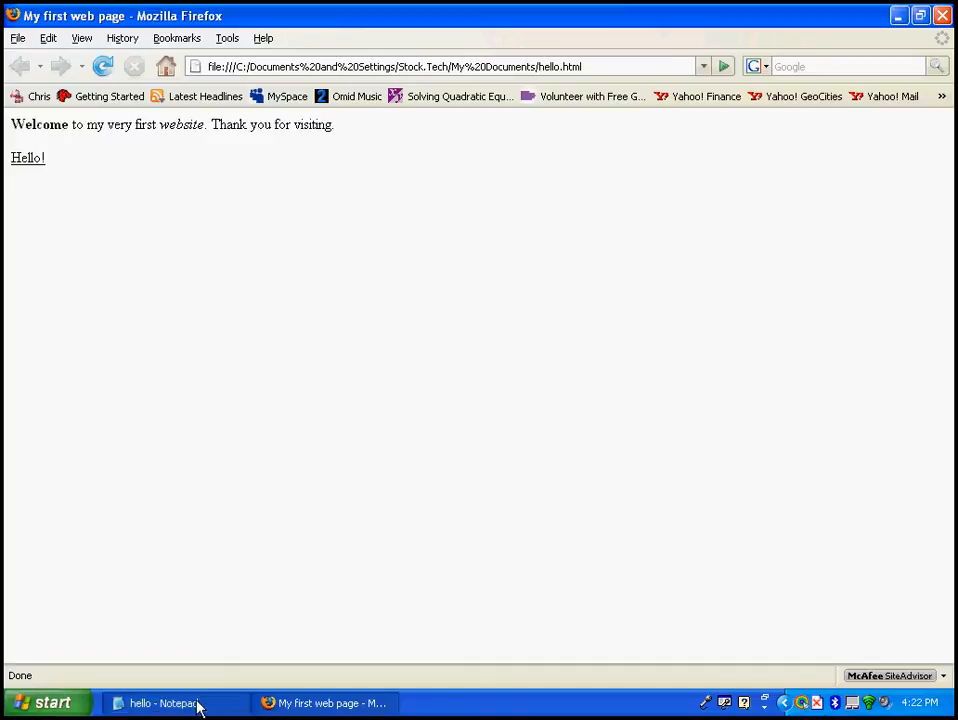
# Step: Move the closing </b> from after Welcome to after </u> on the Hello line, then save
pyautogui.click(163, 703)
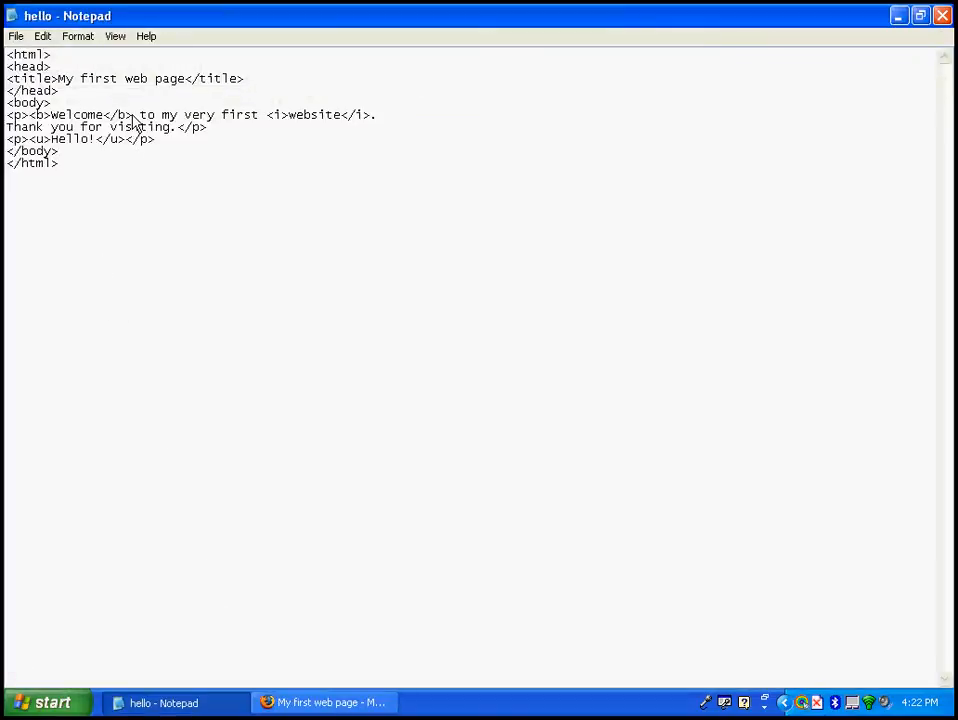
pyautogui.moveTo(7, 114); pyautogui.dragTo(131, 114)
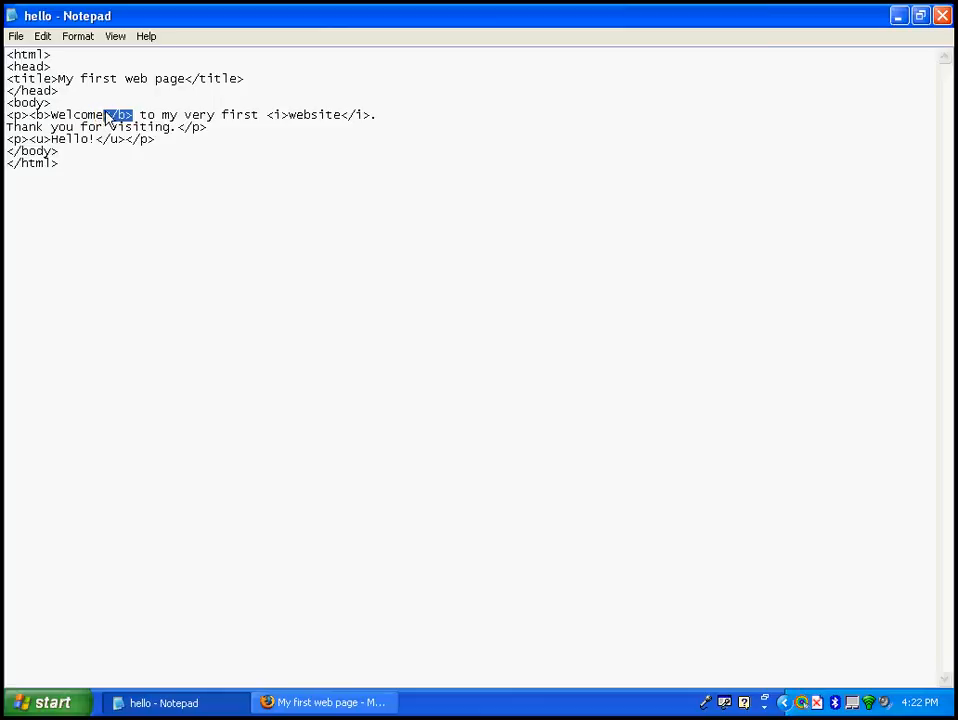
pyautogui.press('Delete')
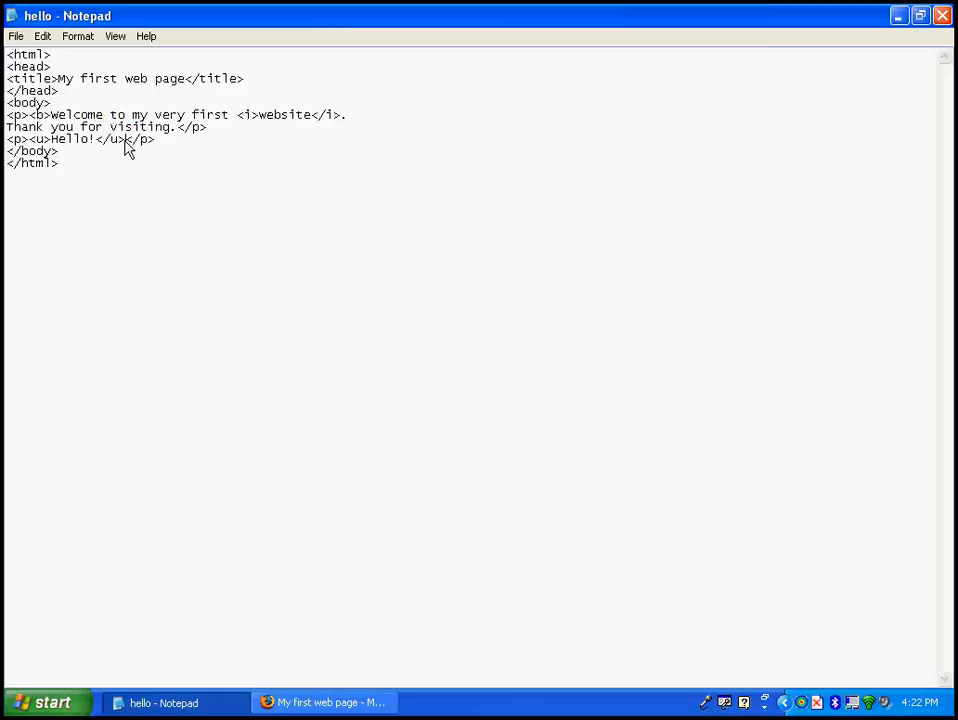
pyautogui.write('</b></')
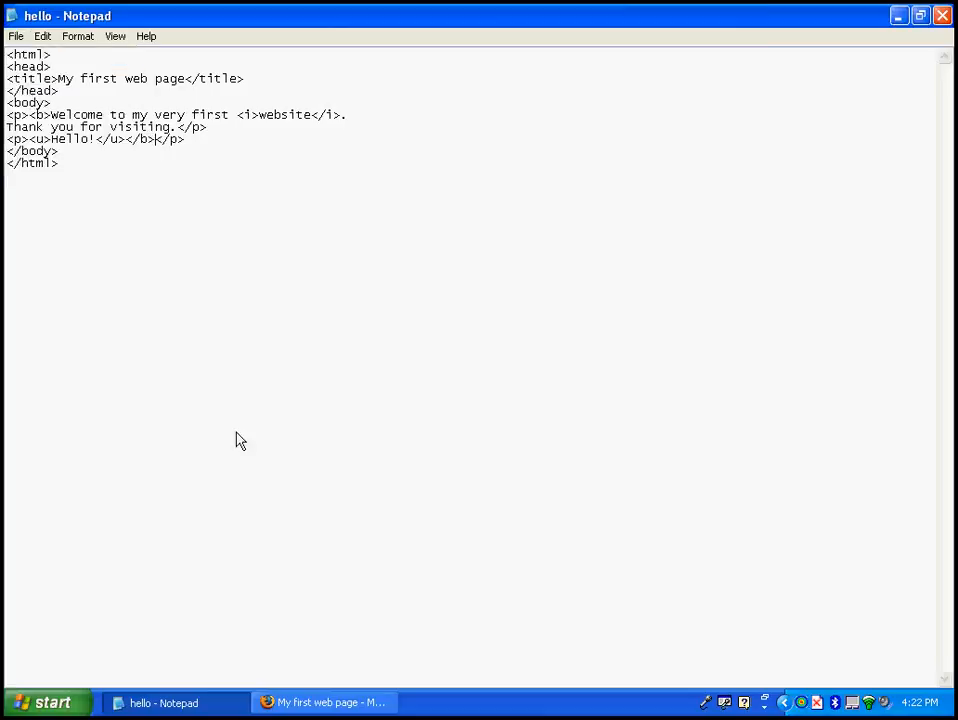
pyautogui.click(322, 702)
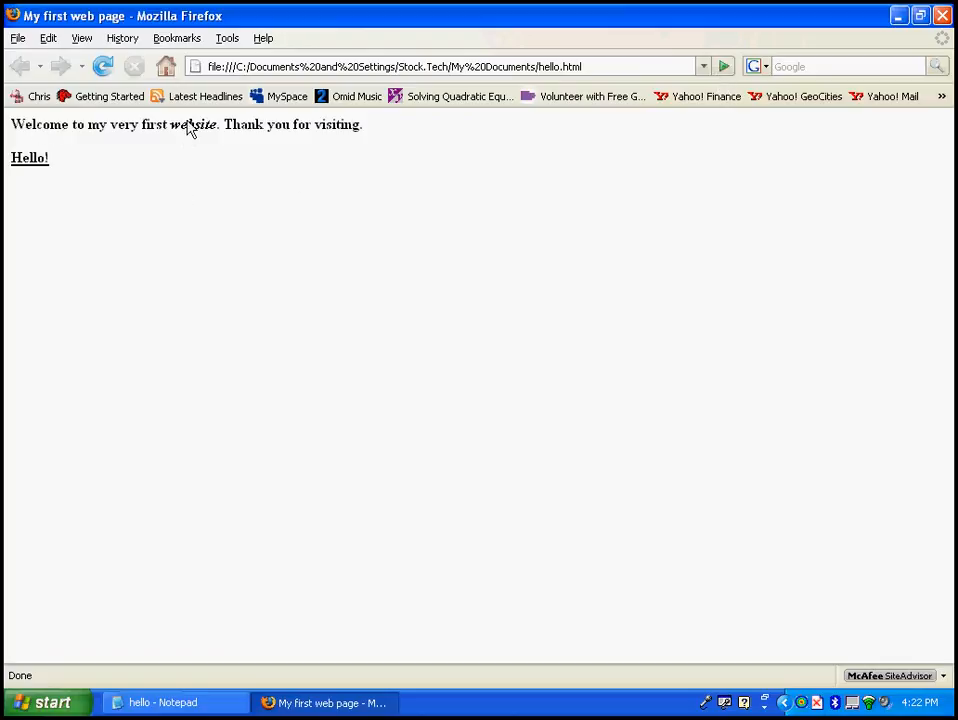
pyautogui.moveTo(218, 158)
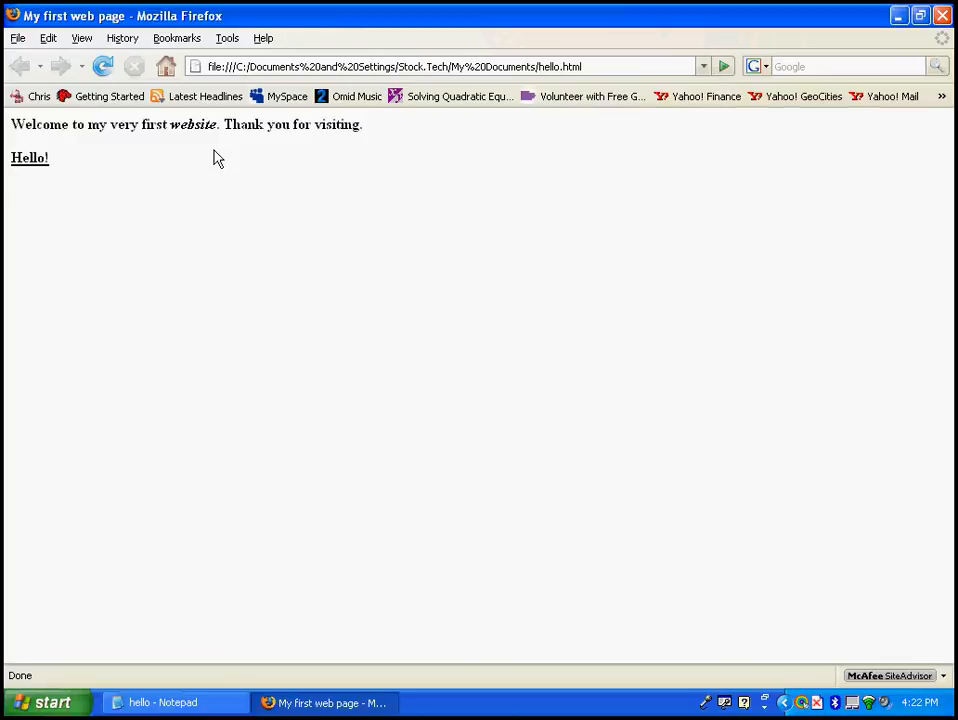
pyautogui.moveTo(198, 138)
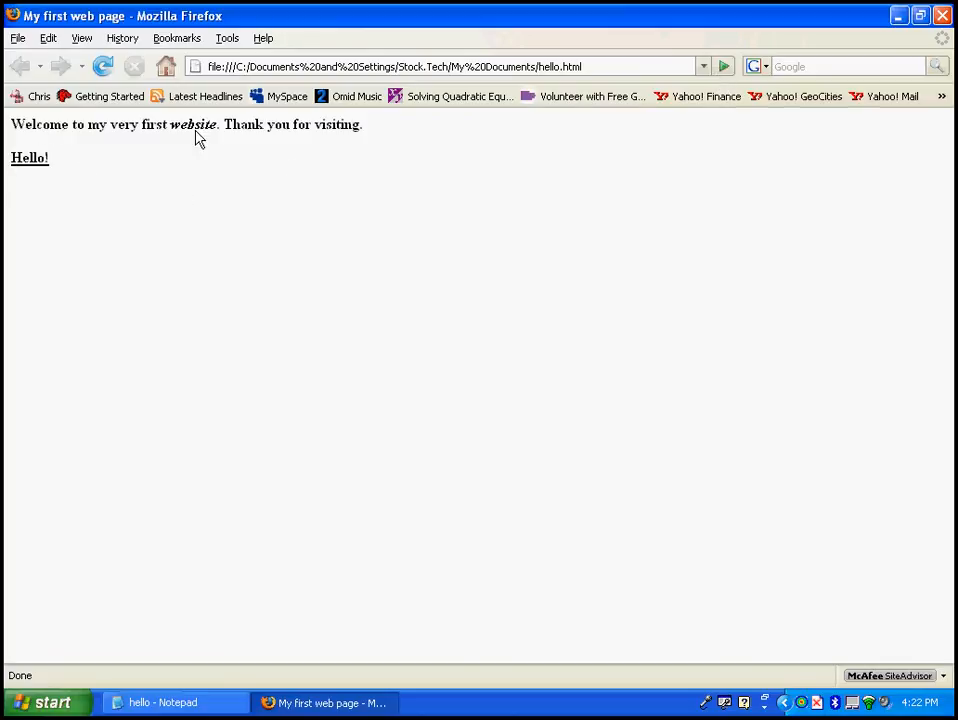
pyautogui.click(163, 702)
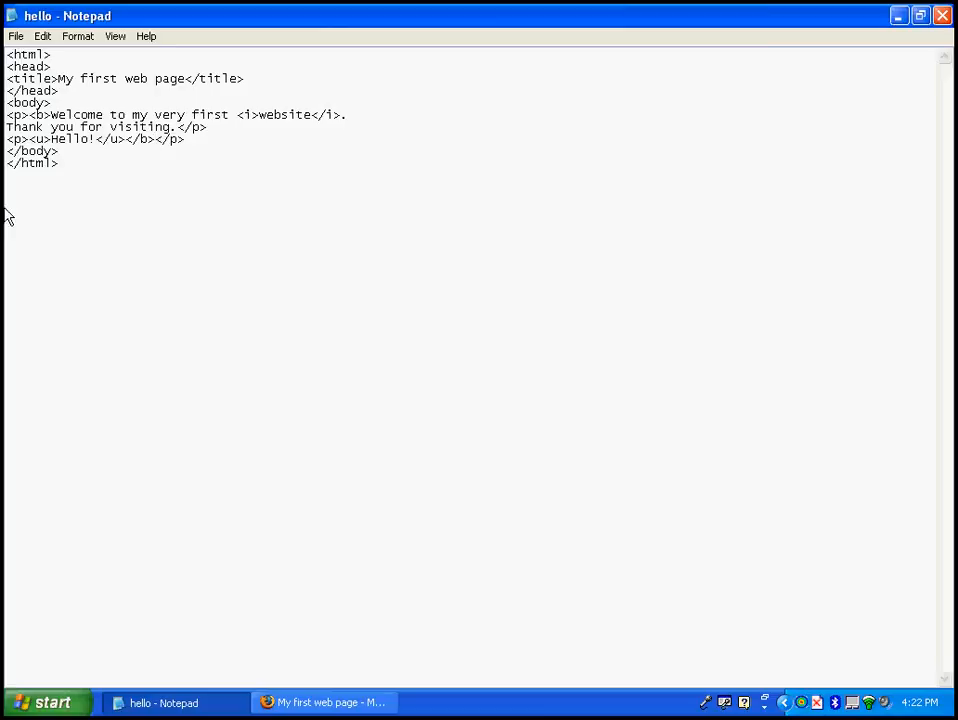
pyautogui.moveTo(77, 248)
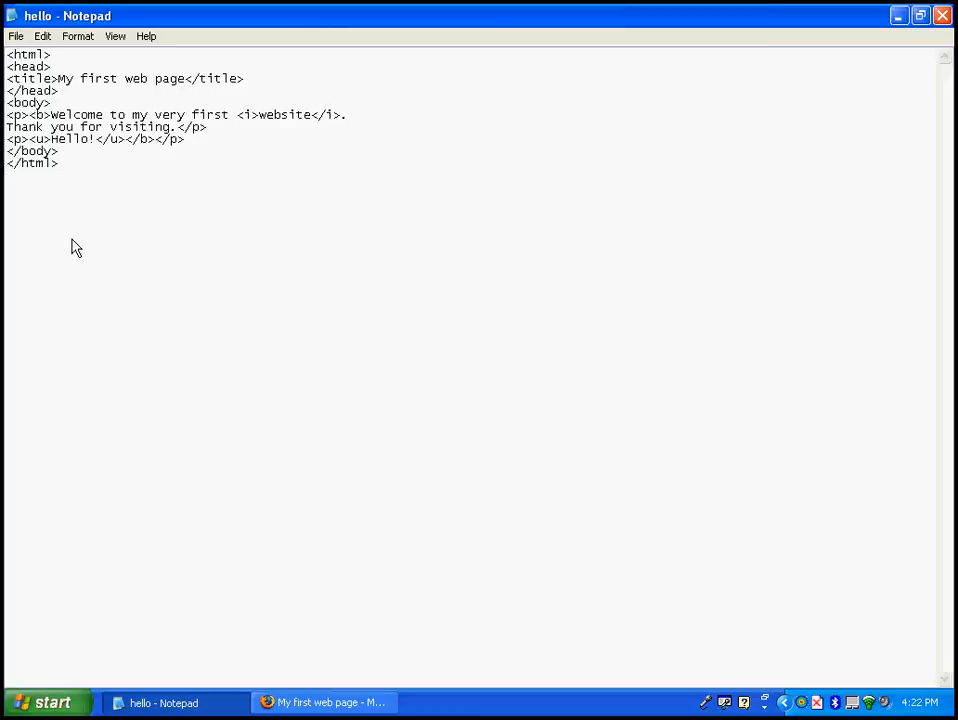
pyautogui.moveTo(28, 83)
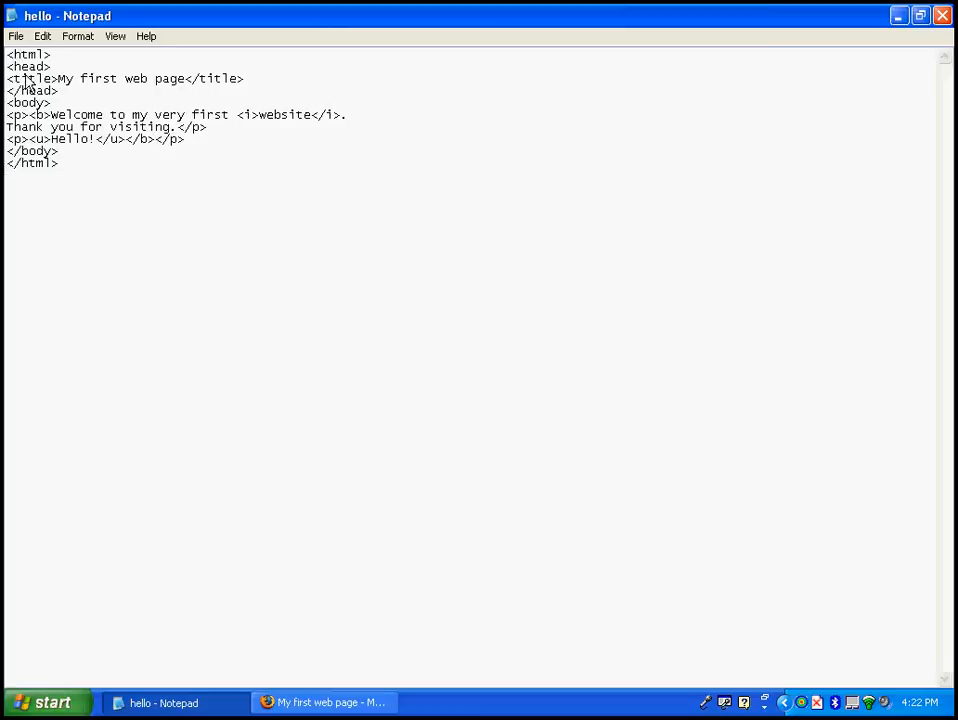